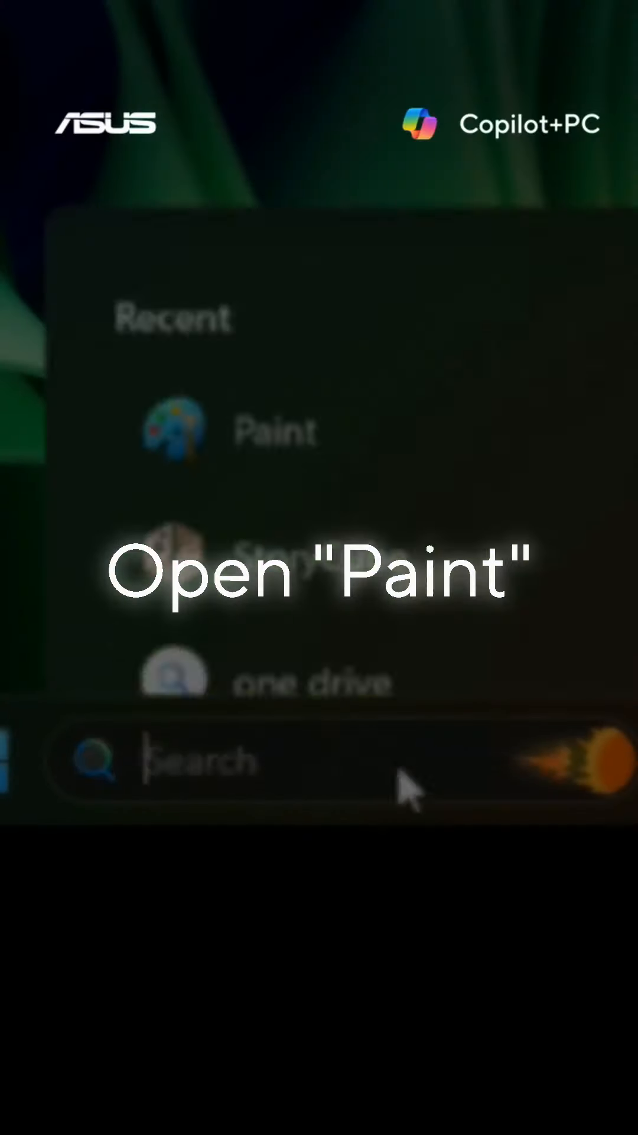
pyautogui.write('paint')
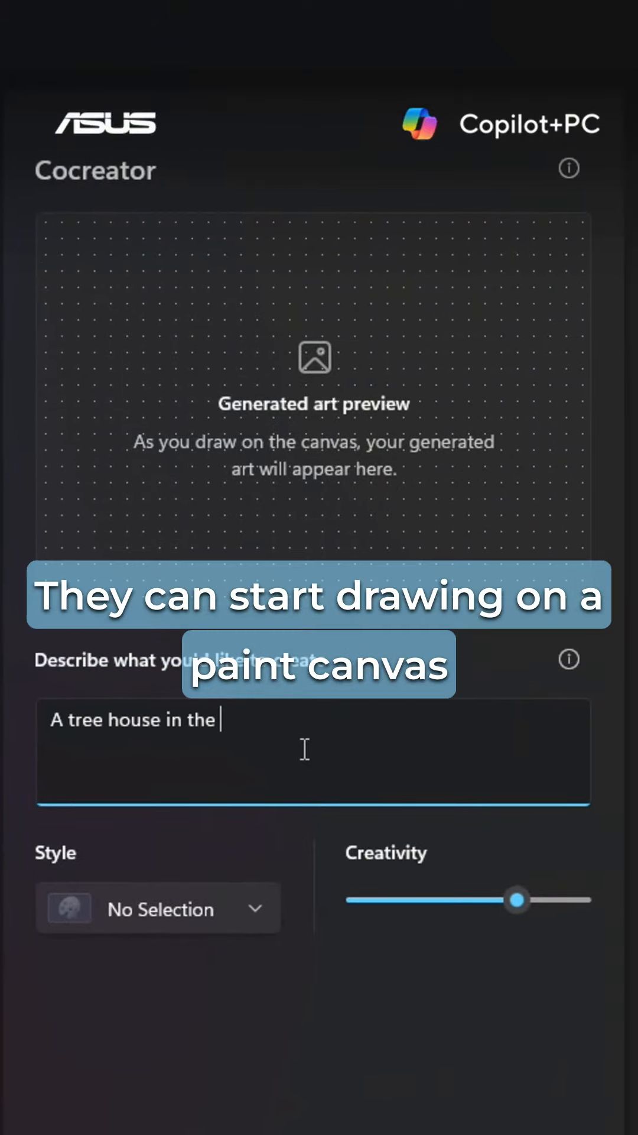
pyautogui.write('blue sky')
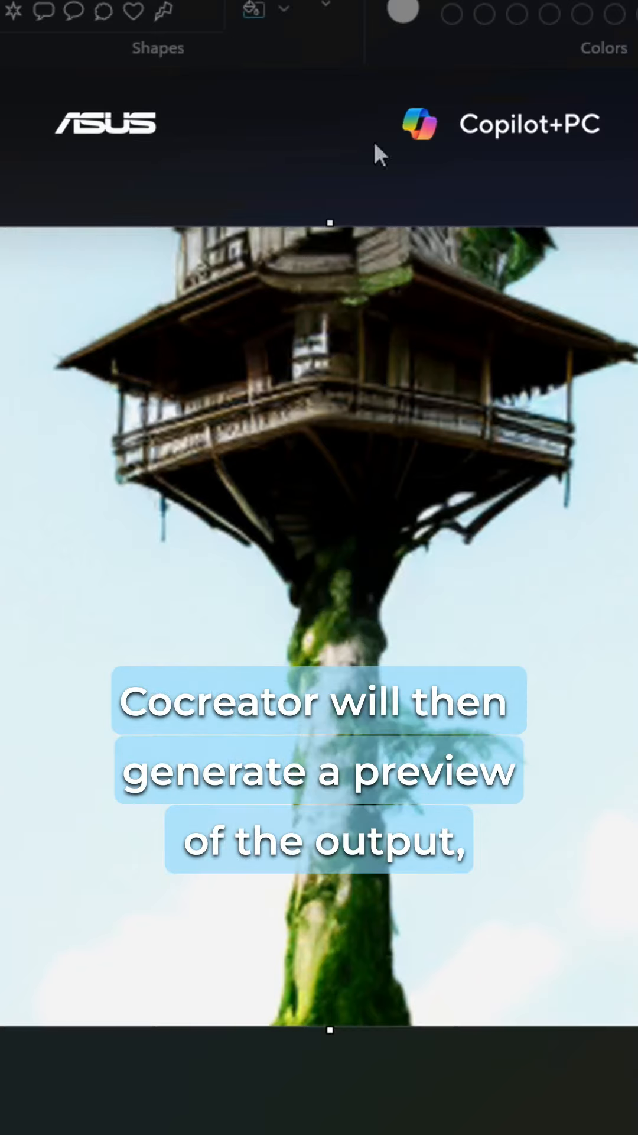
pyautogui.moveTo(375, 596)
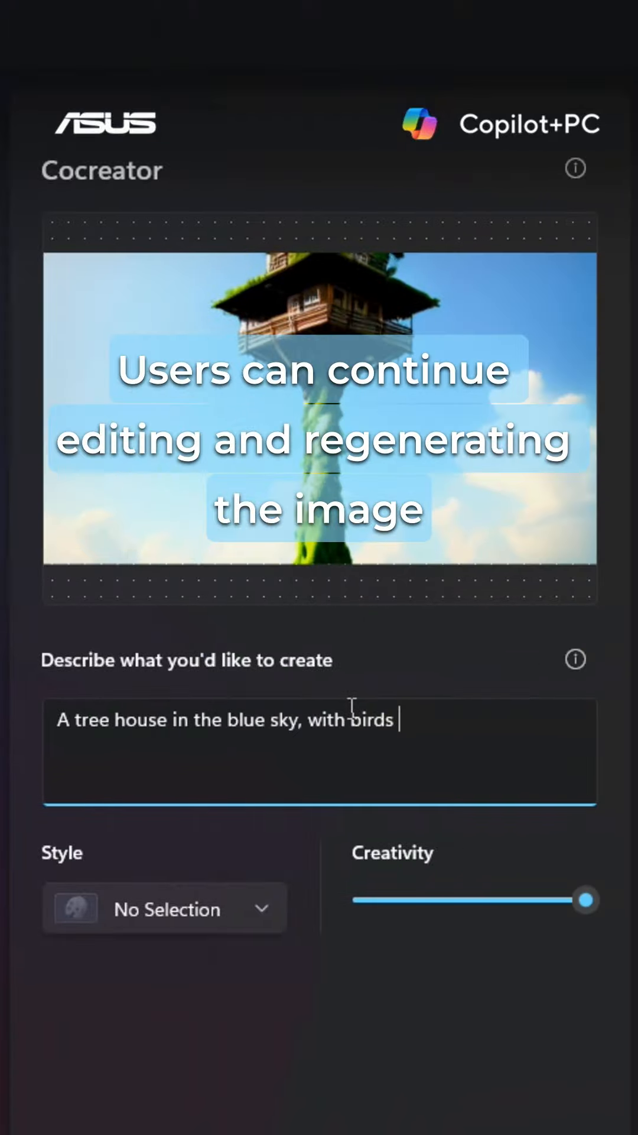
pyautogui.write('flying across')
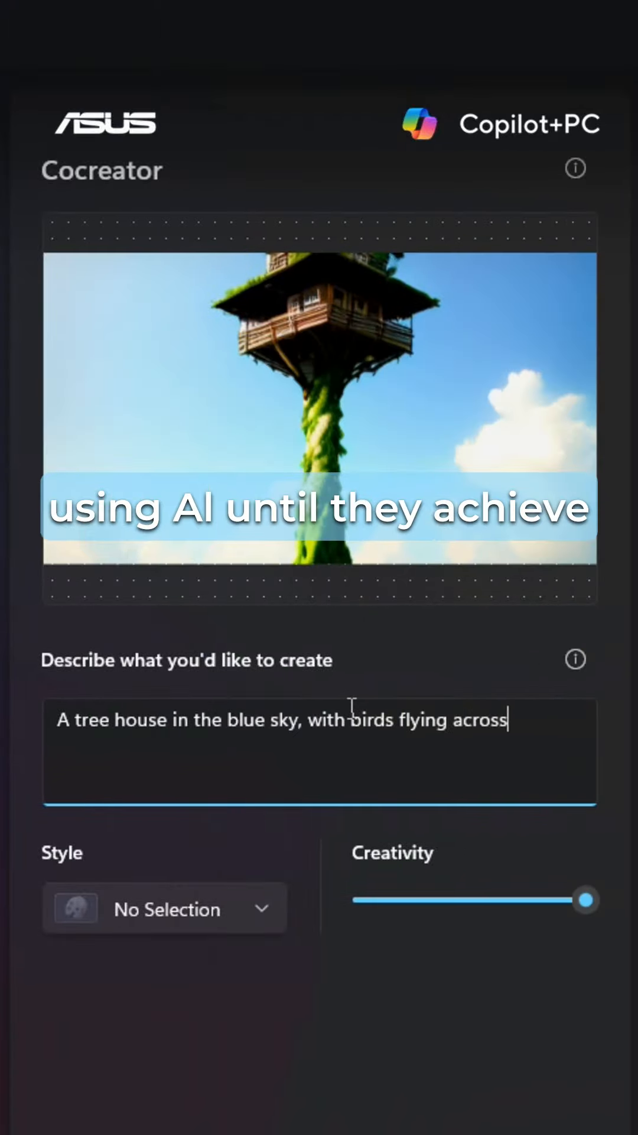
pyautogui.write('the sky.')
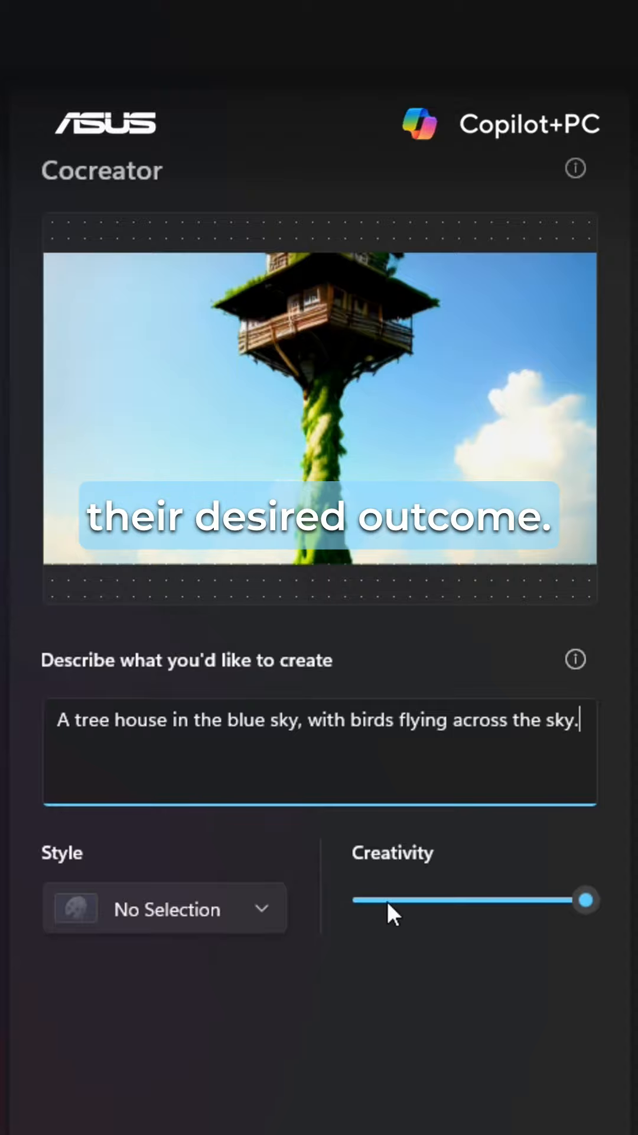